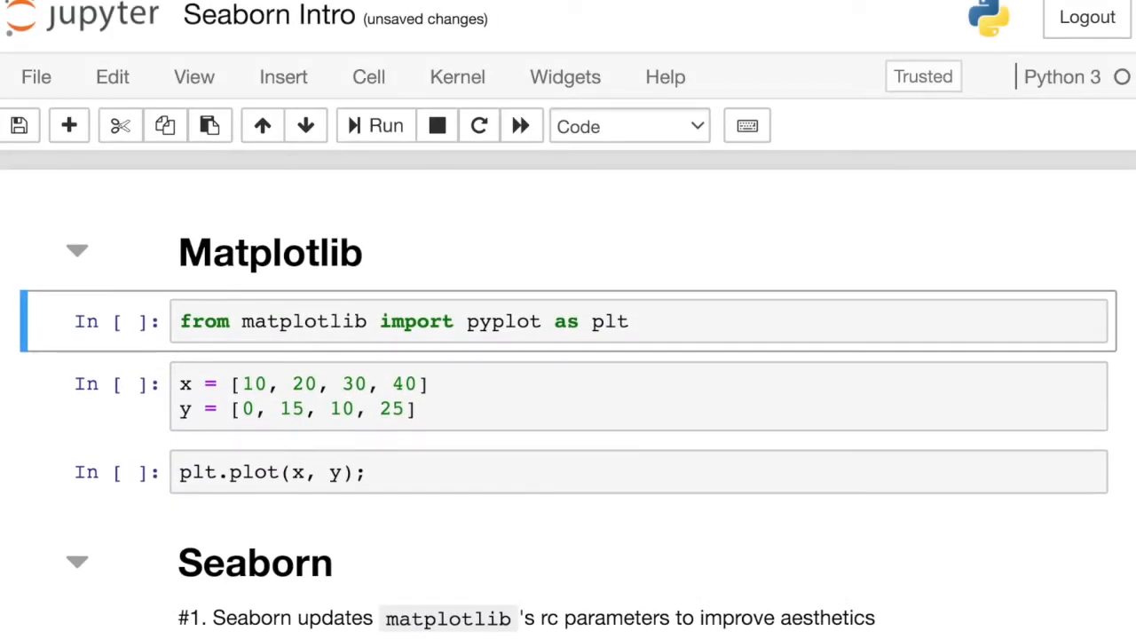
# Step: Run the pyplot import and data cells and draw the plain x–y line plot, then import seaborn as sns
pyautogui.click(884, 324)
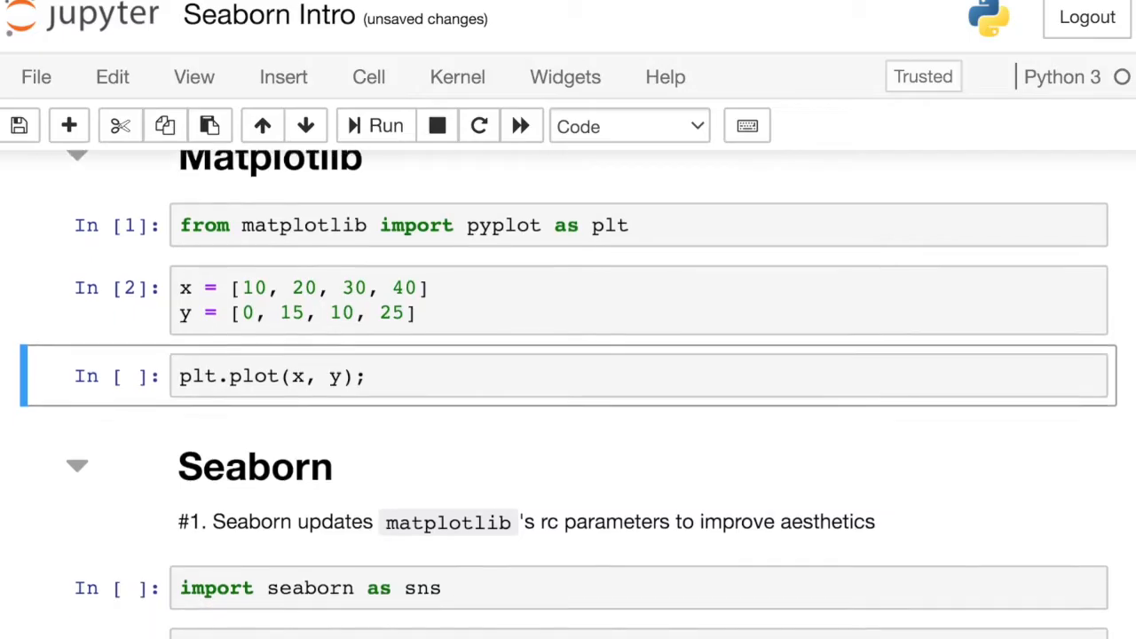
pyautogui.scroll(-3)
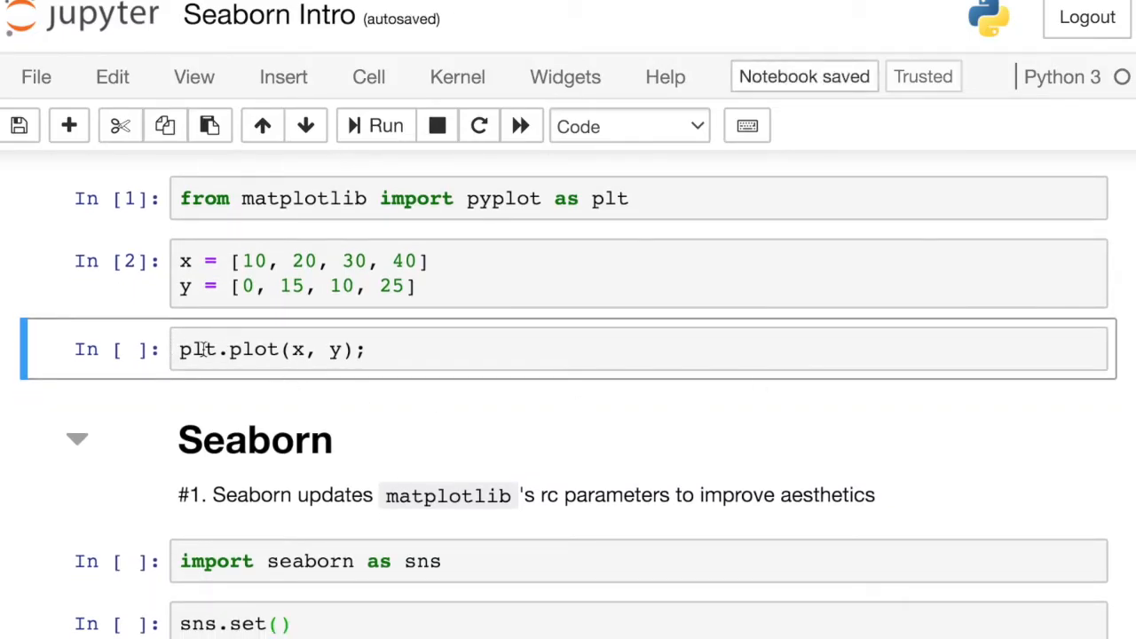
pyautogui.click(376, 124)
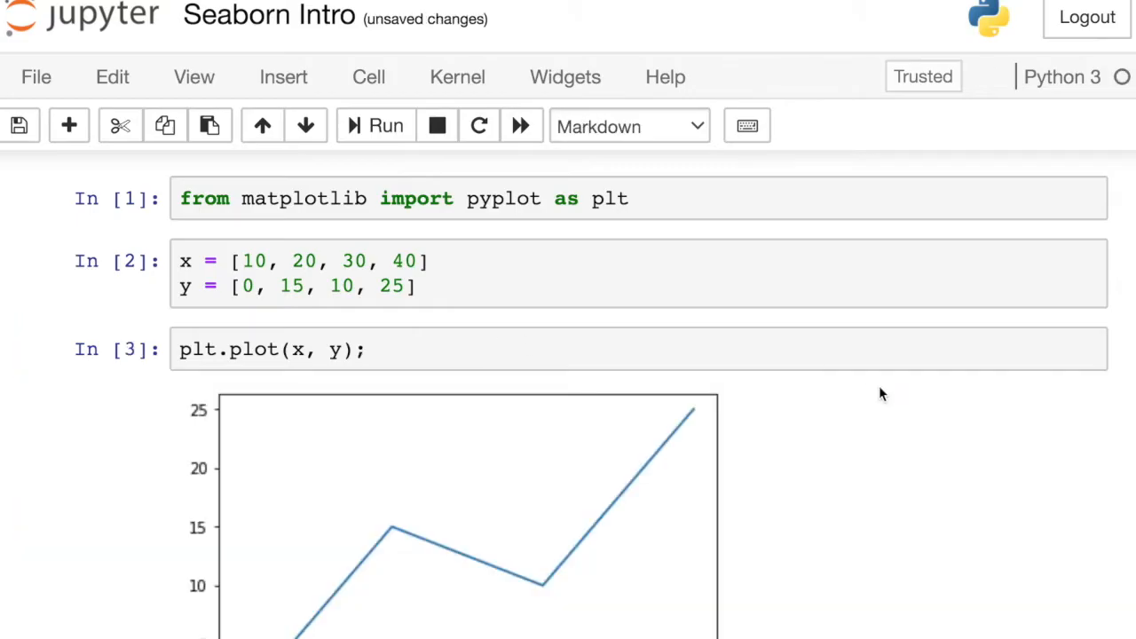
pyautogui.scroll(-3)
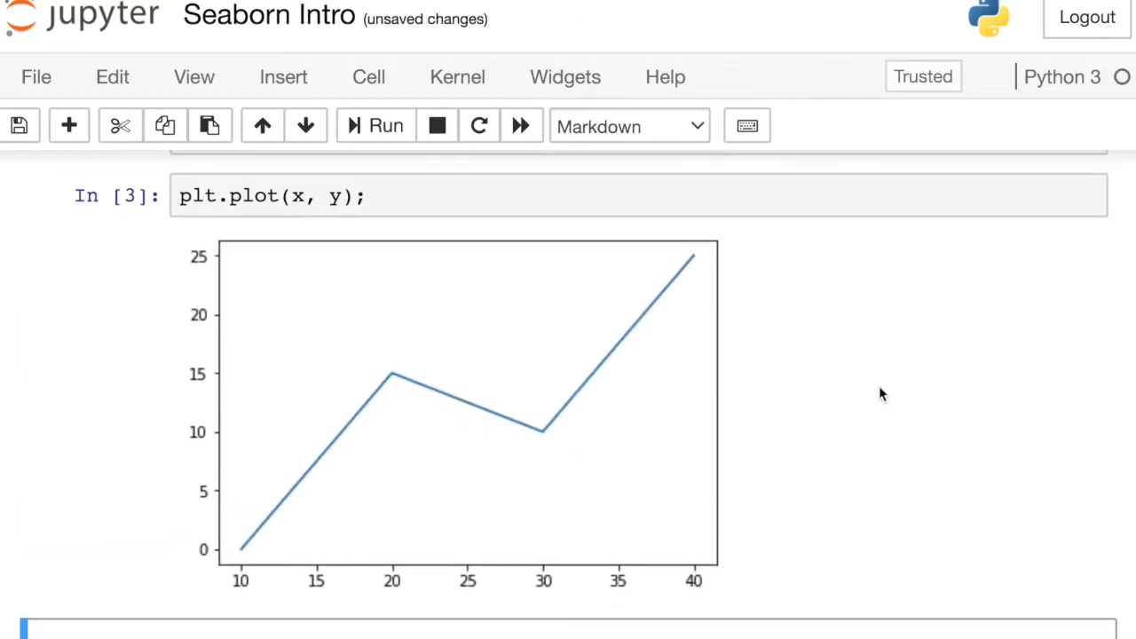
pyautogui.scroll(-3)
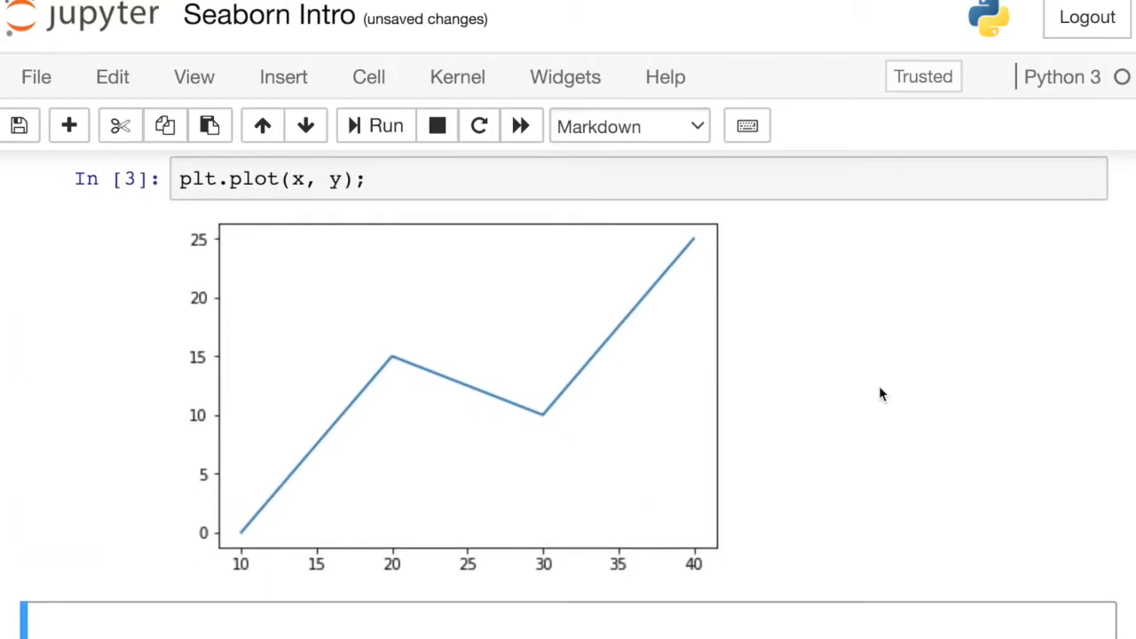
pyautogui.moveTo(967, 398)
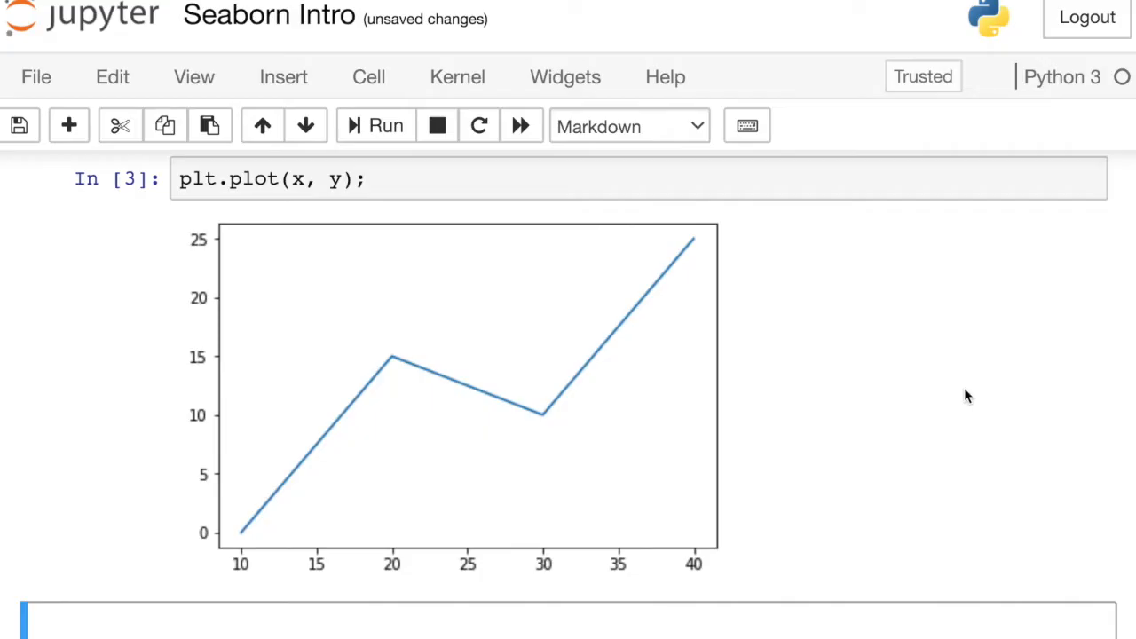
pyautogui.scroll(-3)
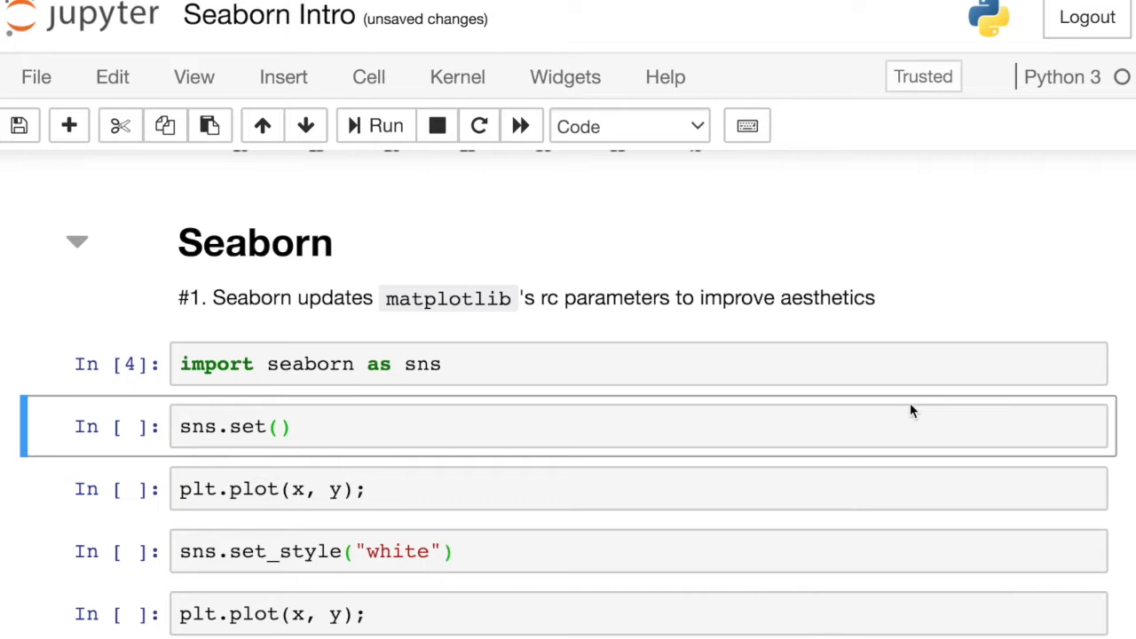
# Step: Run sns.set() and redraw plt.plot(x, y) with seaborn's darkgrid styling
pyautogui.scroll(-3)
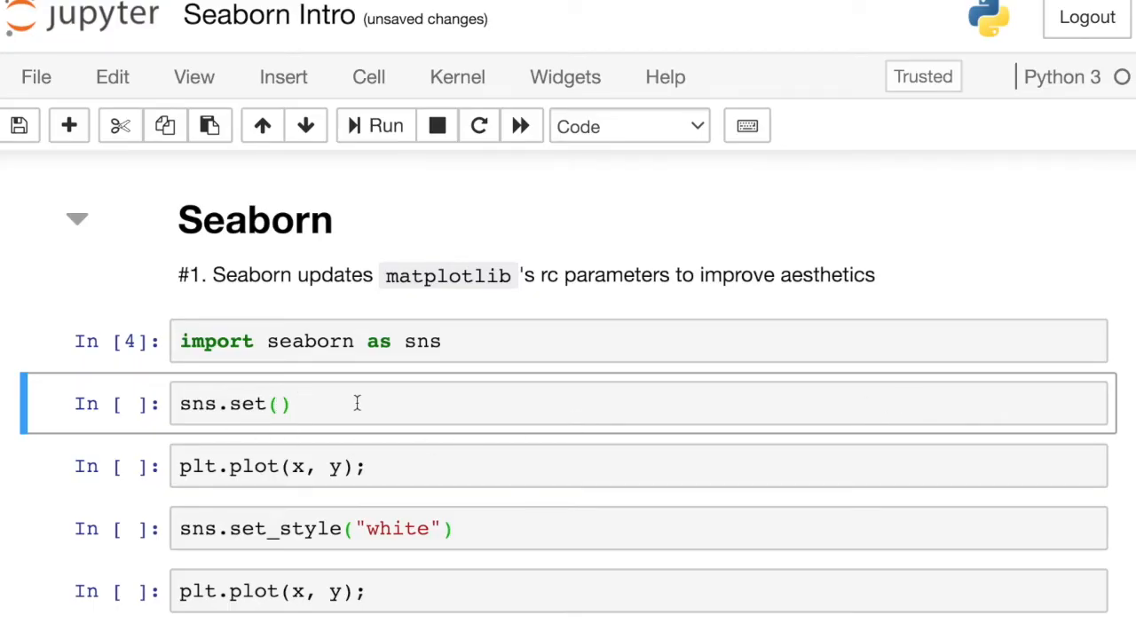
pyautogui.click(377, 124)
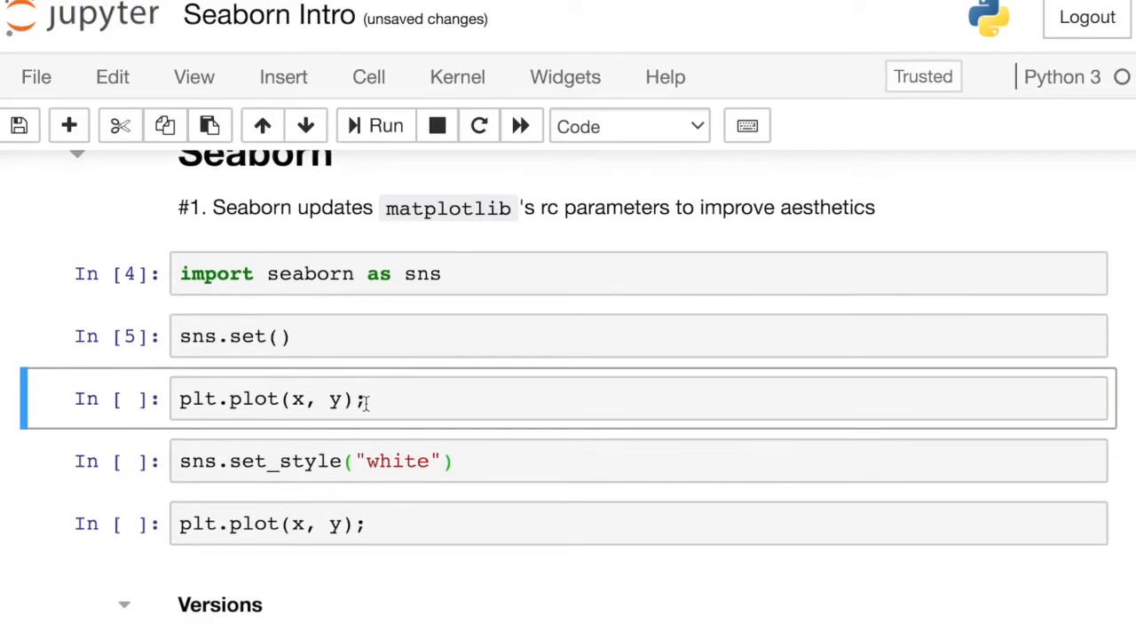
pyautogui.click(364, 398)
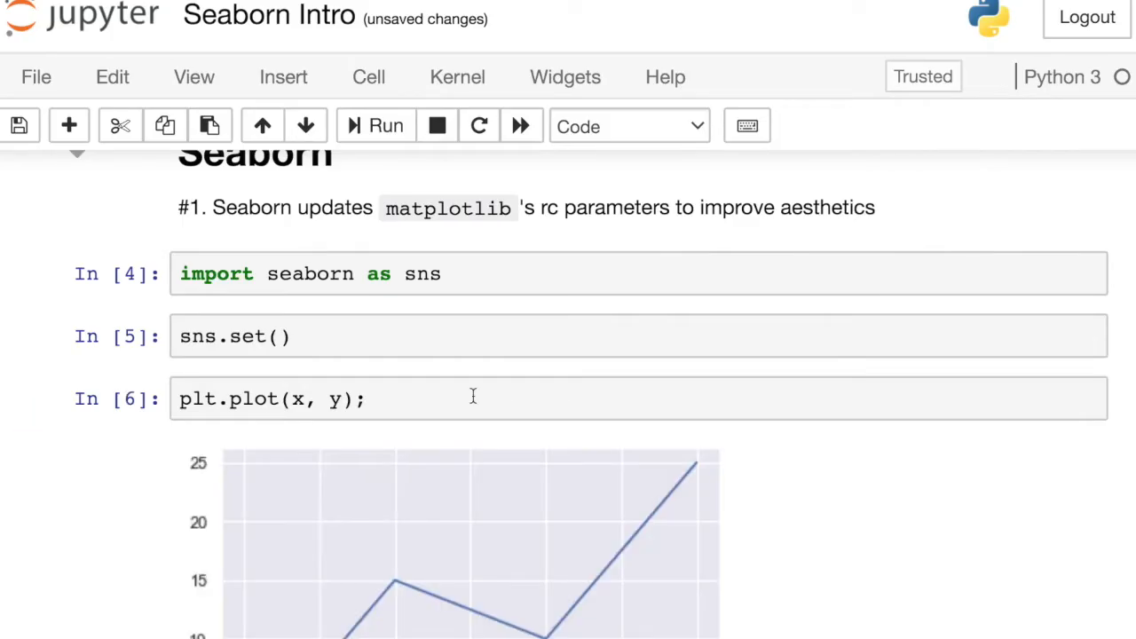
pyautogui.scroll(-3)
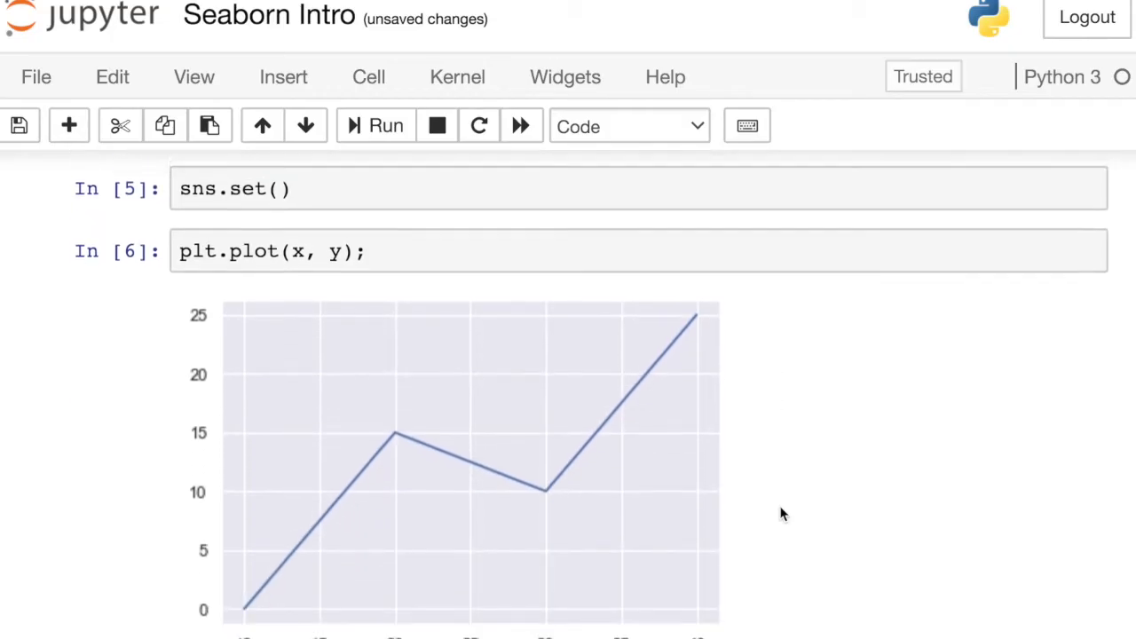
pyautogui.scroll(-3)
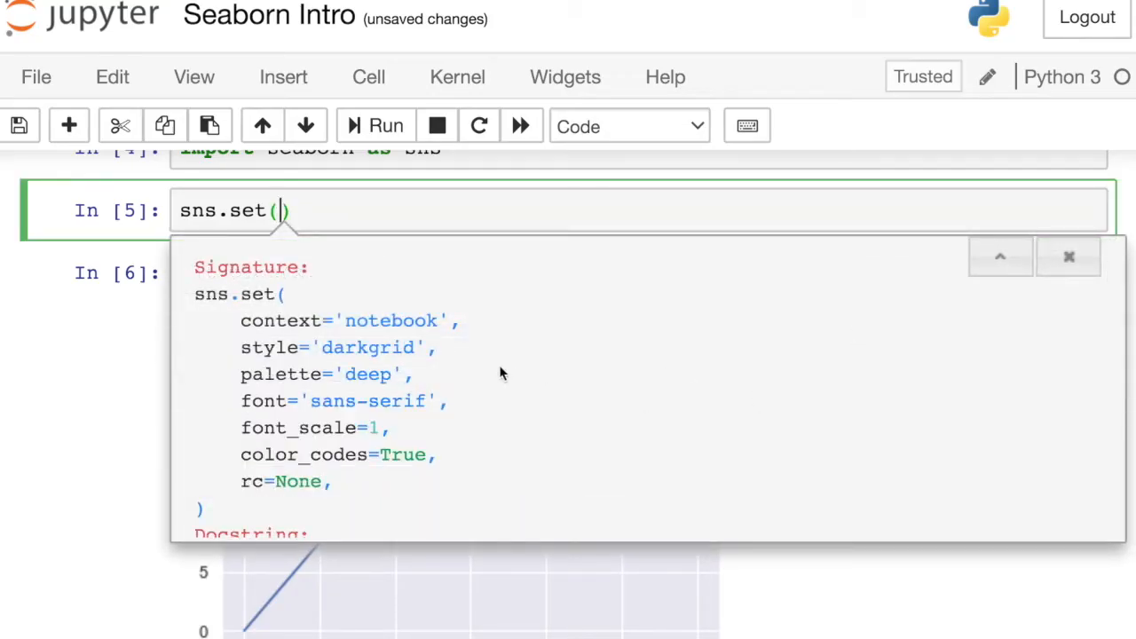
pyautogui.moveTo(437, 348)
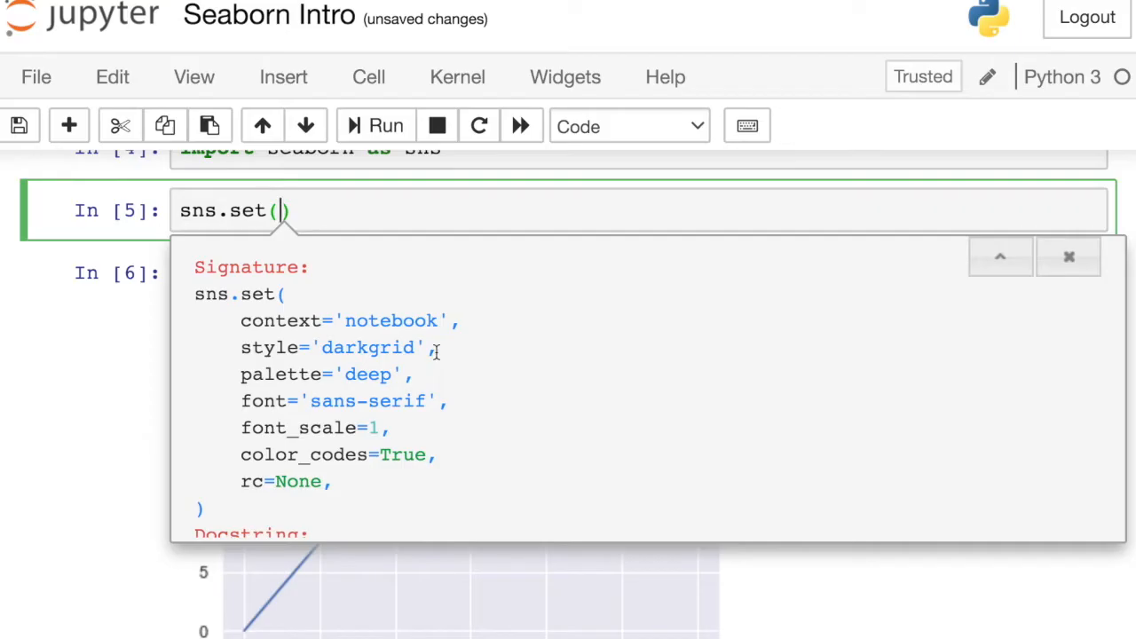
pyautogui.moveTo(483, 458)
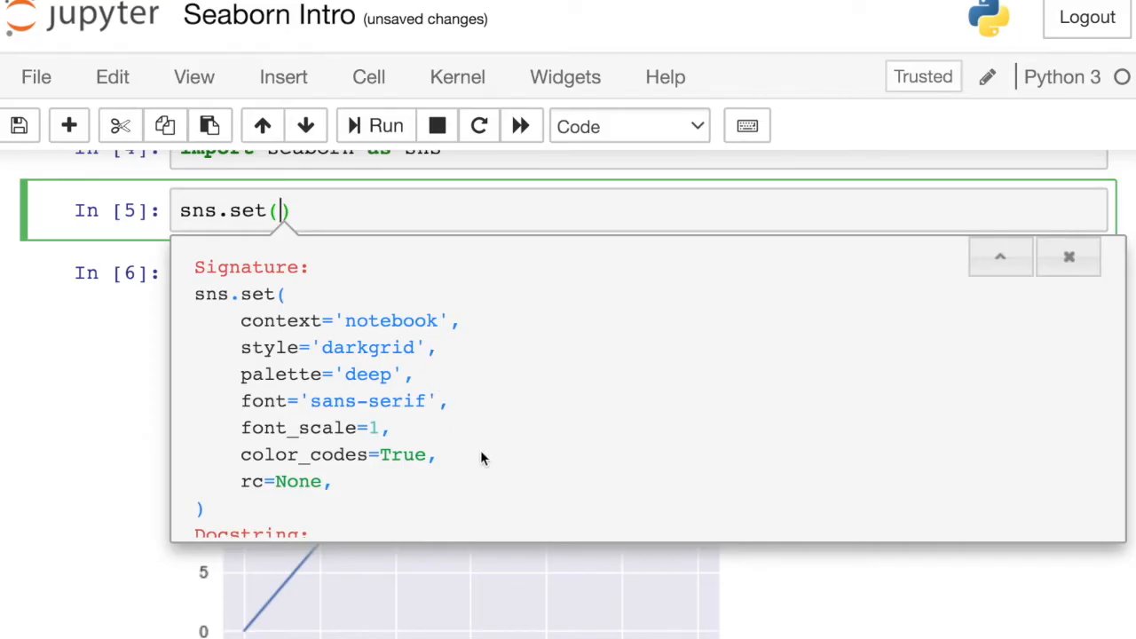
pyautogui.click(1069, 256)
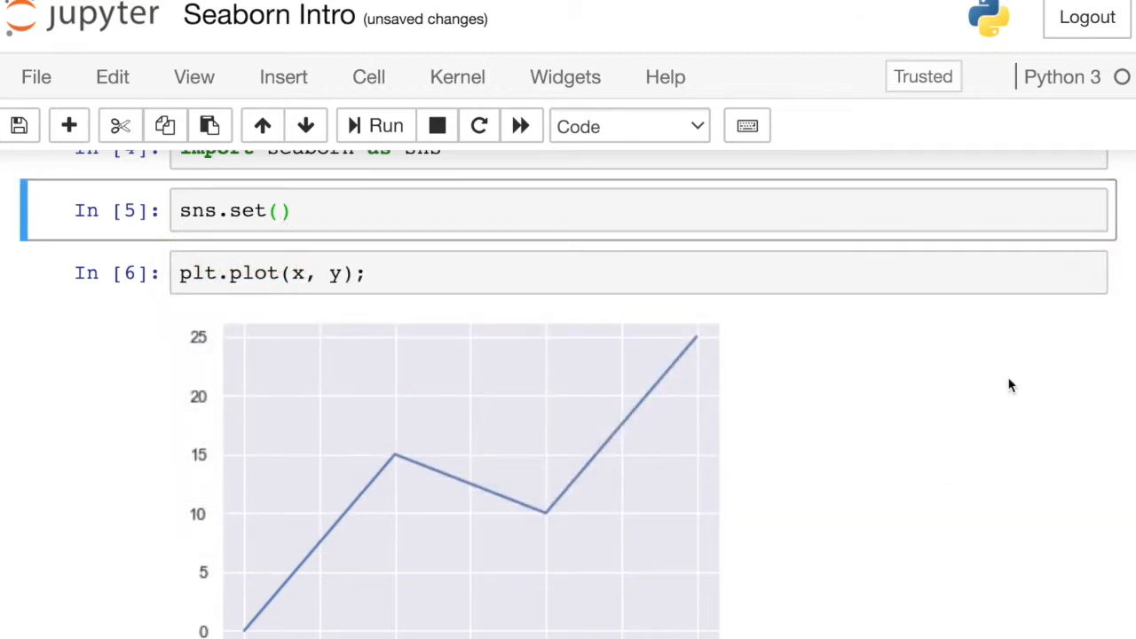
pyautogui.scroll(-3)
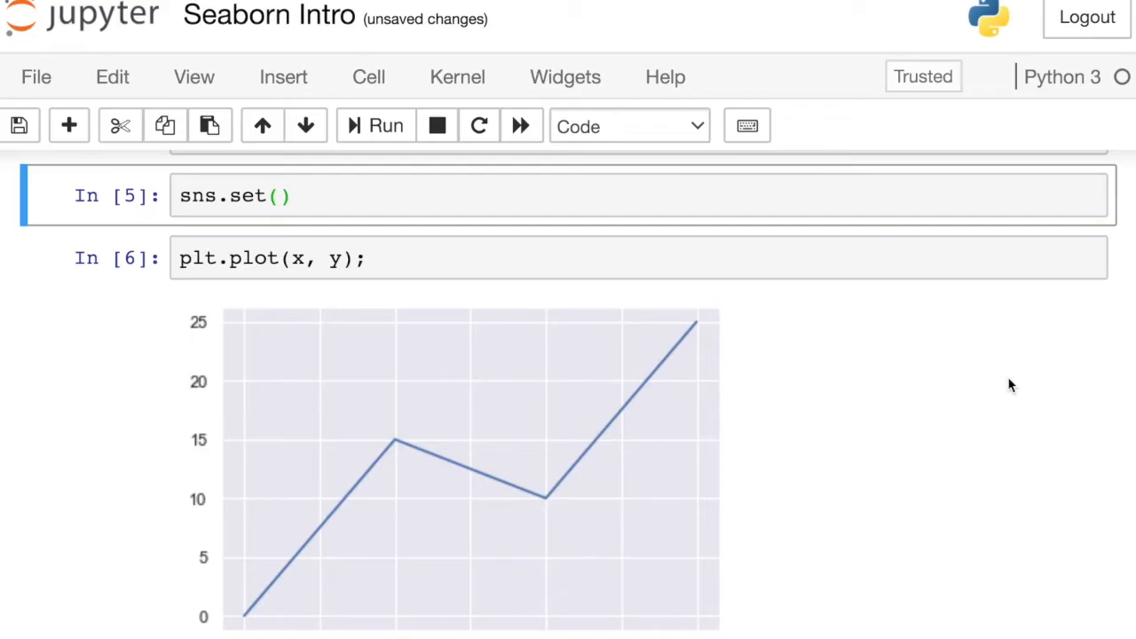
pyautogui.scroll(-3)
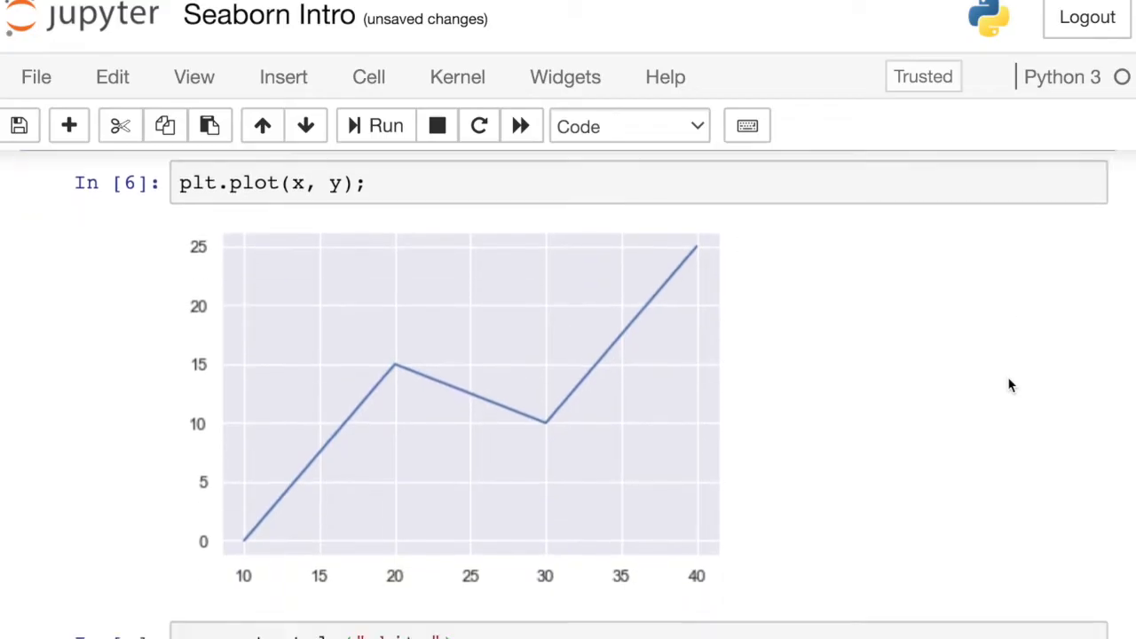
# Step: Apply sns.set_style("white") and redraw the line plot on a plain white background
pyautogui.scroll(-3)
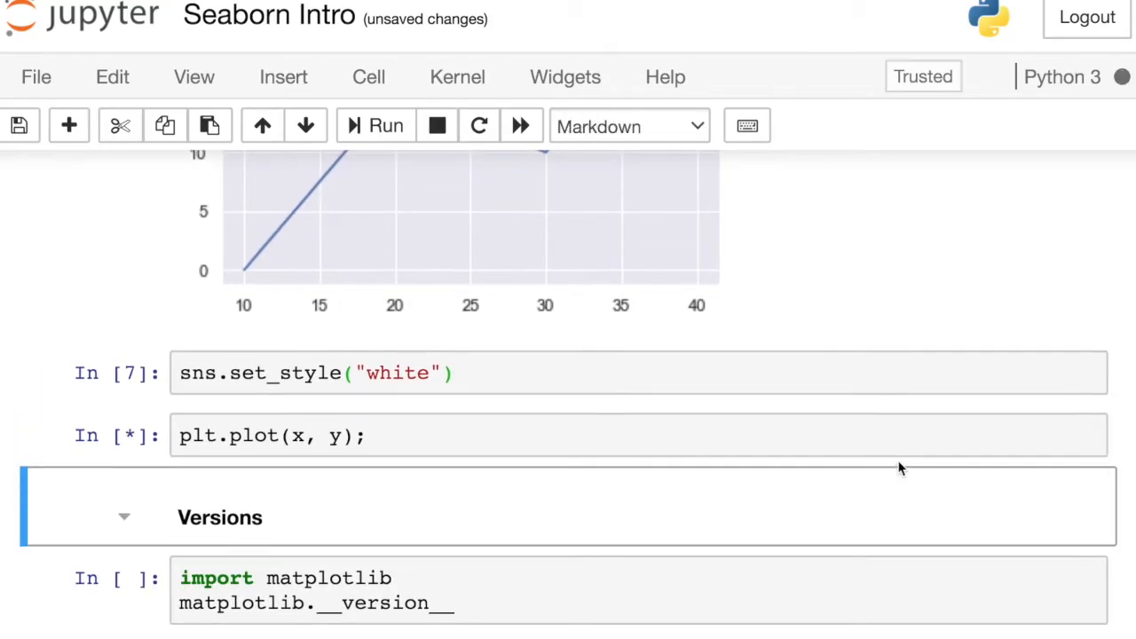
pyautogui.click(375, 124)
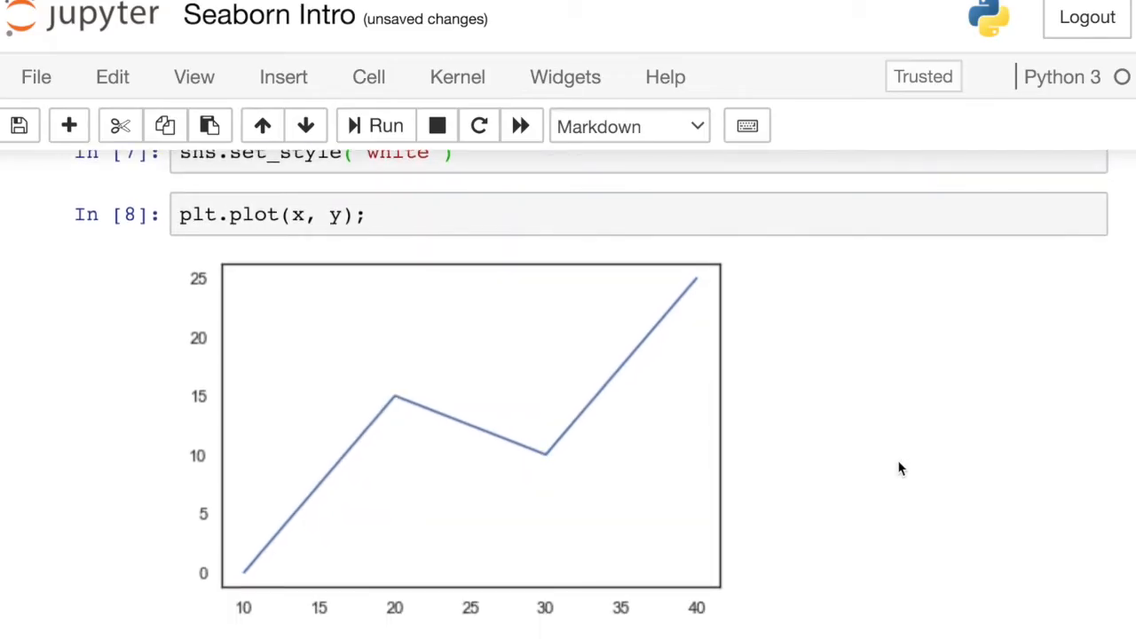
pyautogui.scroll(-3)
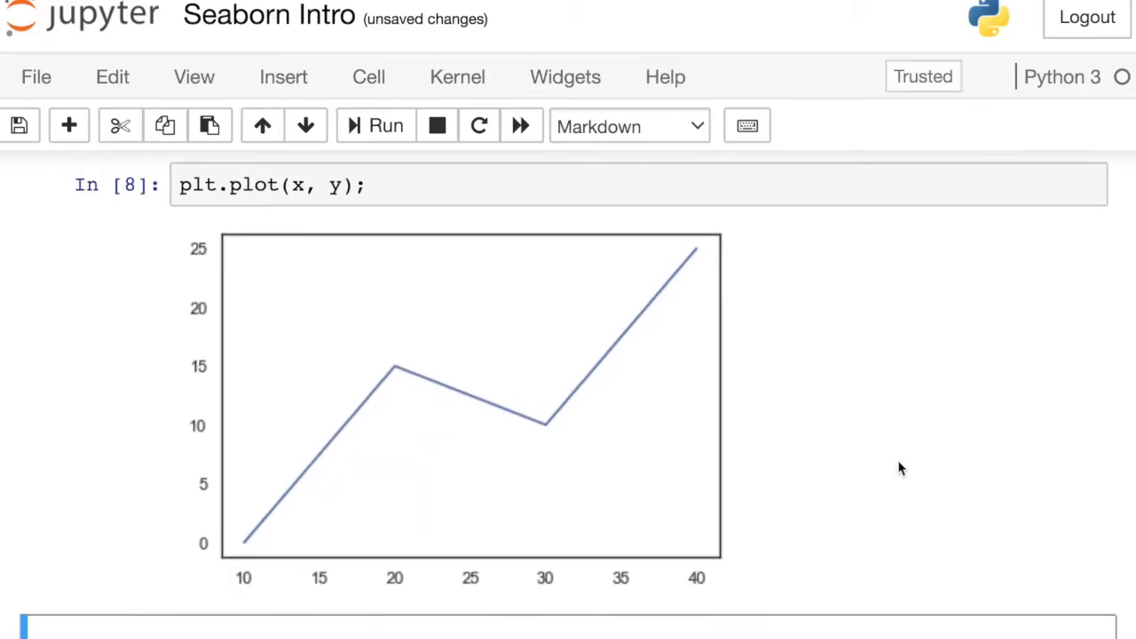
pyautogui.scroll(-3)
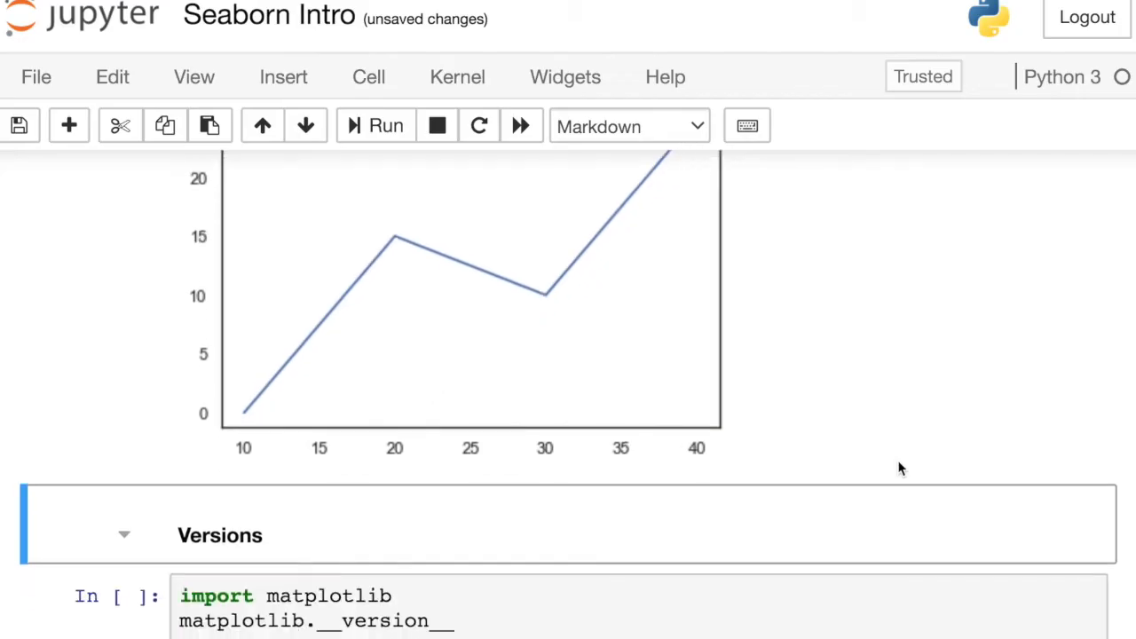
# Step: Display the installed versions: matplotlib 3.0.3 and seaborn 0.9.0
pyautogui.click(621, 497)
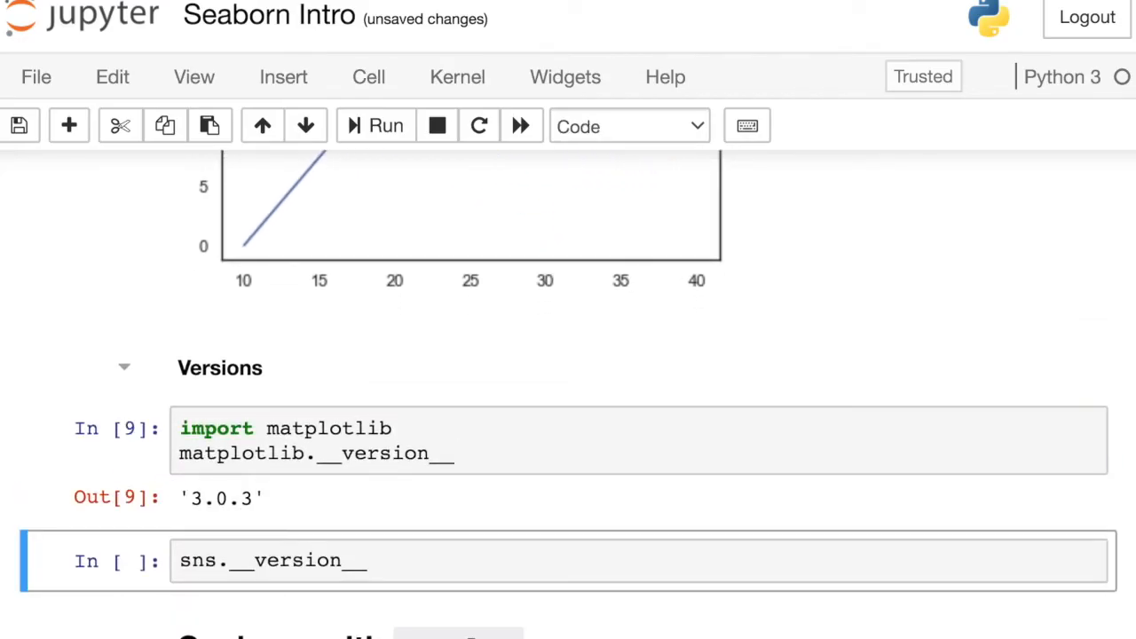
pyautogui.scroll(-3)
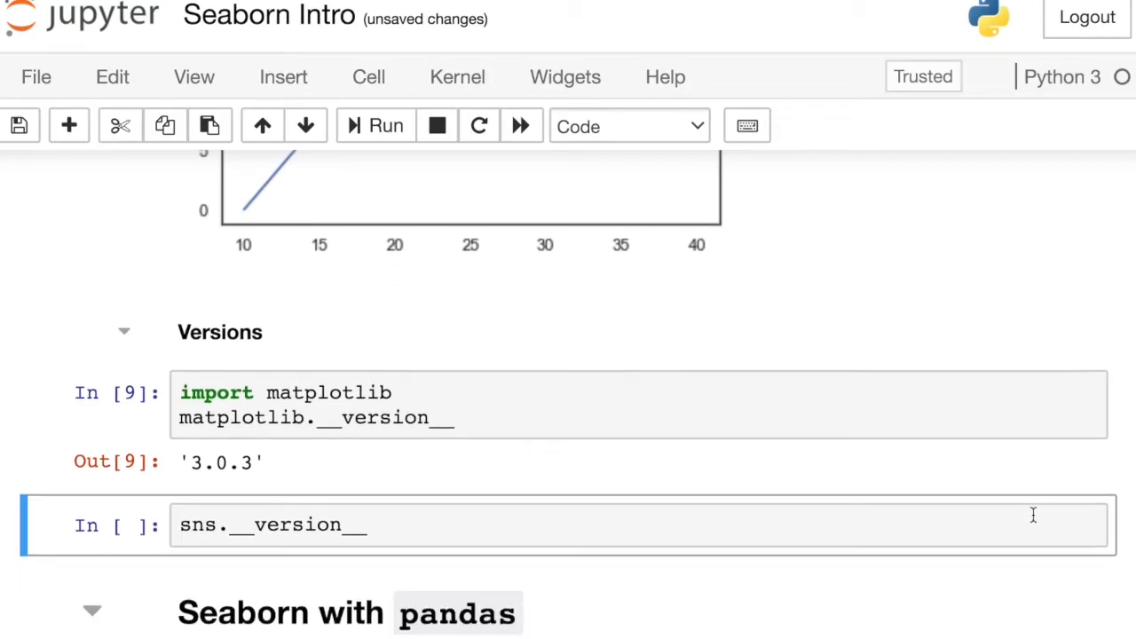
pyautogui.scroll(-3)
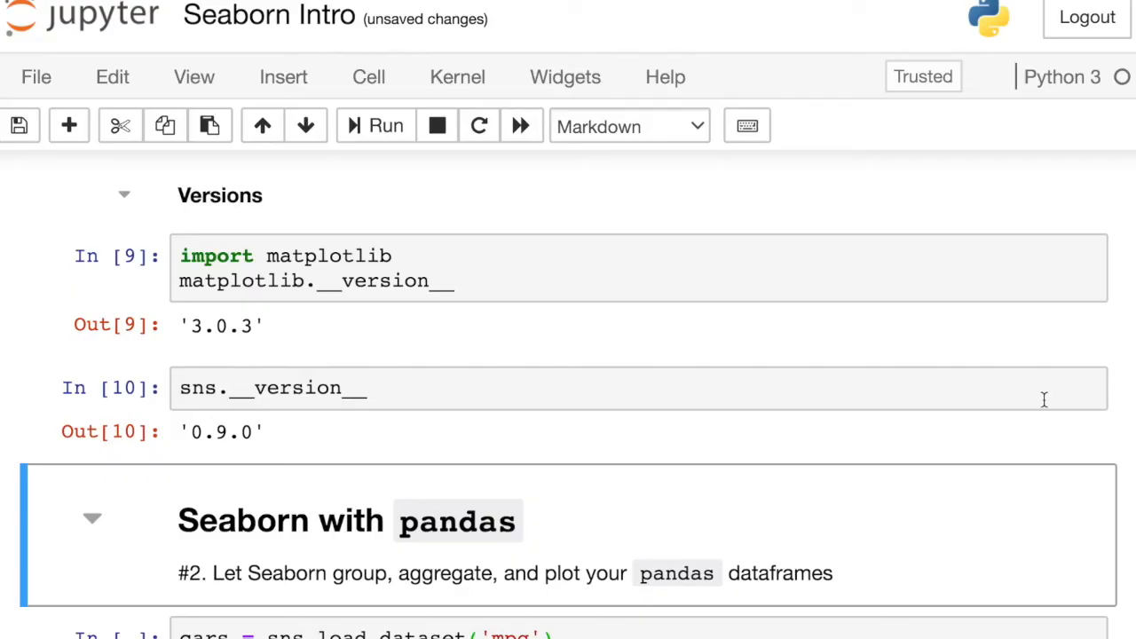
pyautogui.scroll(-3)
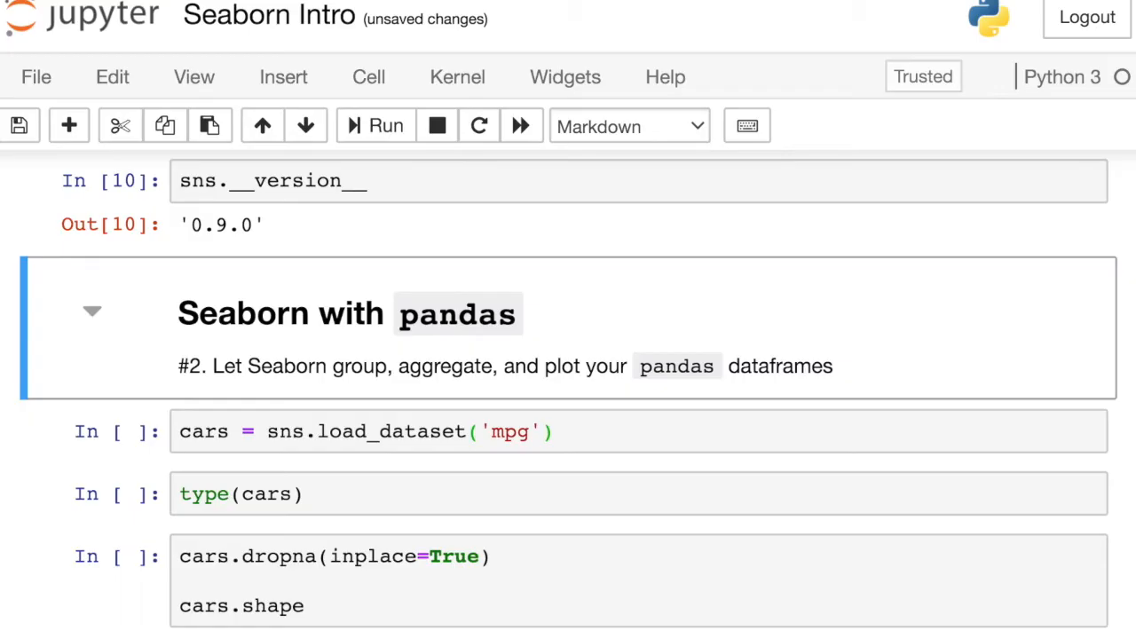
# Step: Load the mpg cars dataset, confirm type(cars) is a DataFrame, and dropna to shape (392, 9)
pyautogui.scroll(-3)
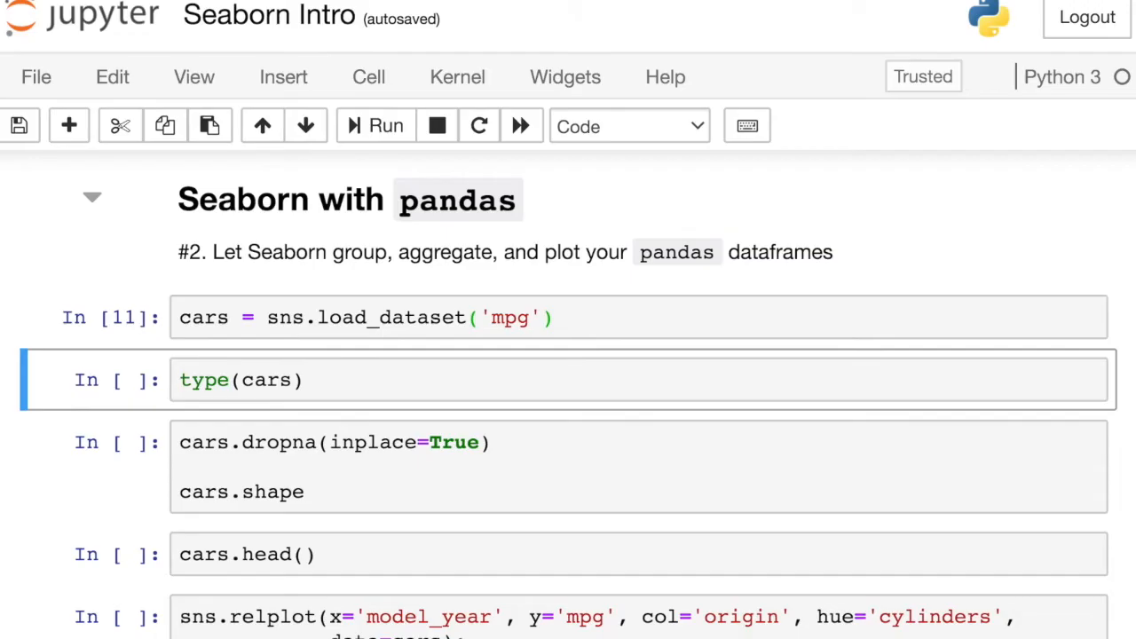
pyautogui.click(375, 124)
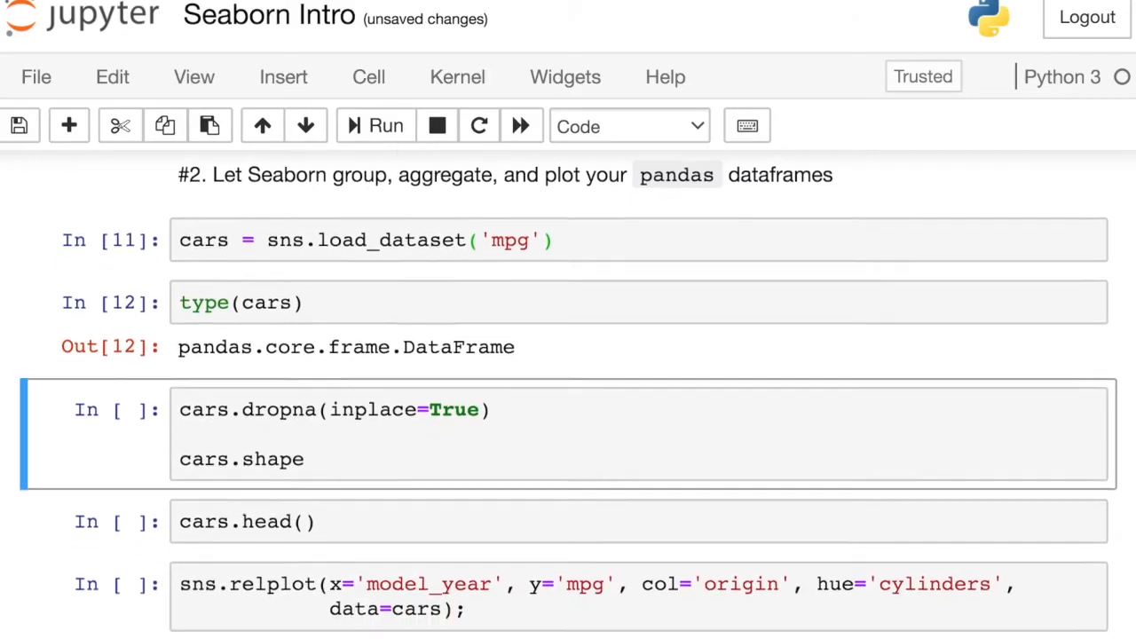
pyautogui.scroll(-3)
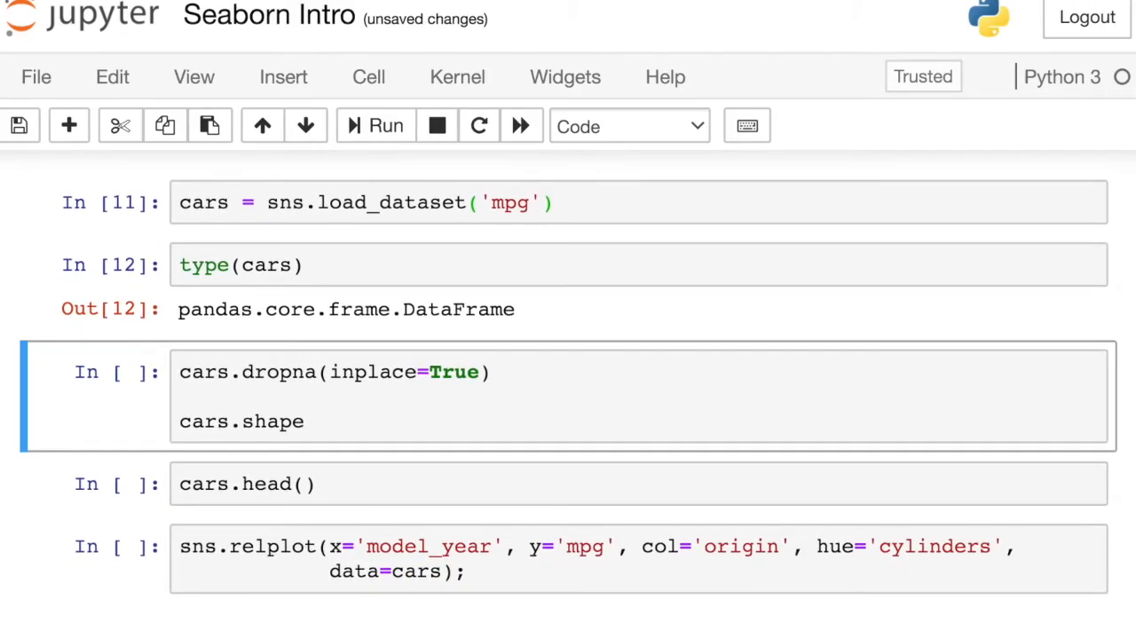
pyautogui.scroll(-3)
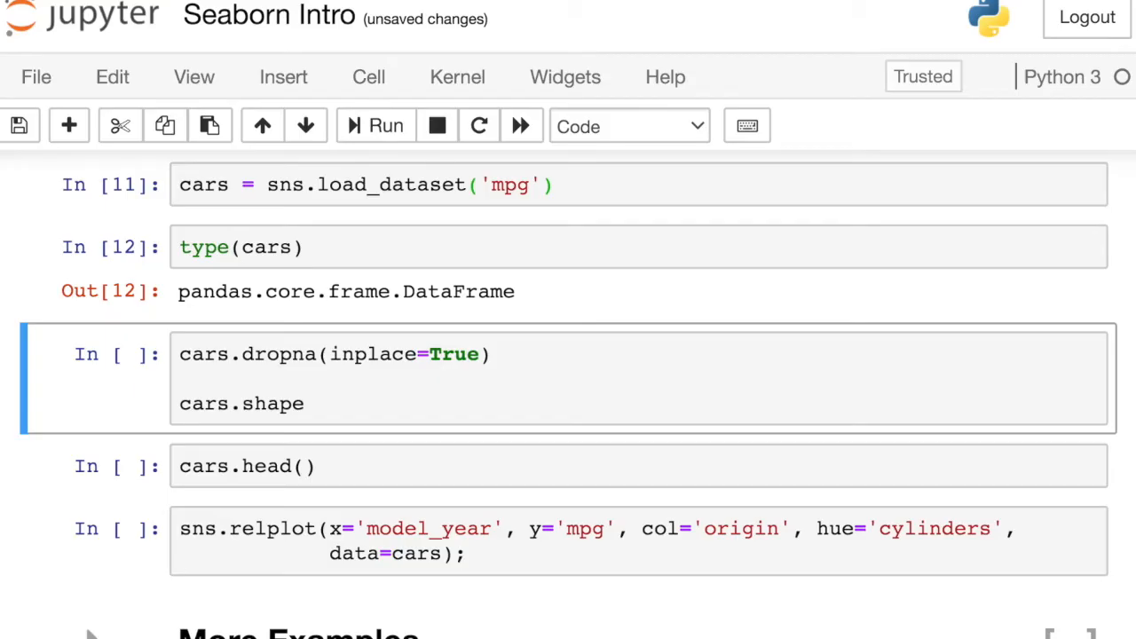
pyautogui.click(376, 125)
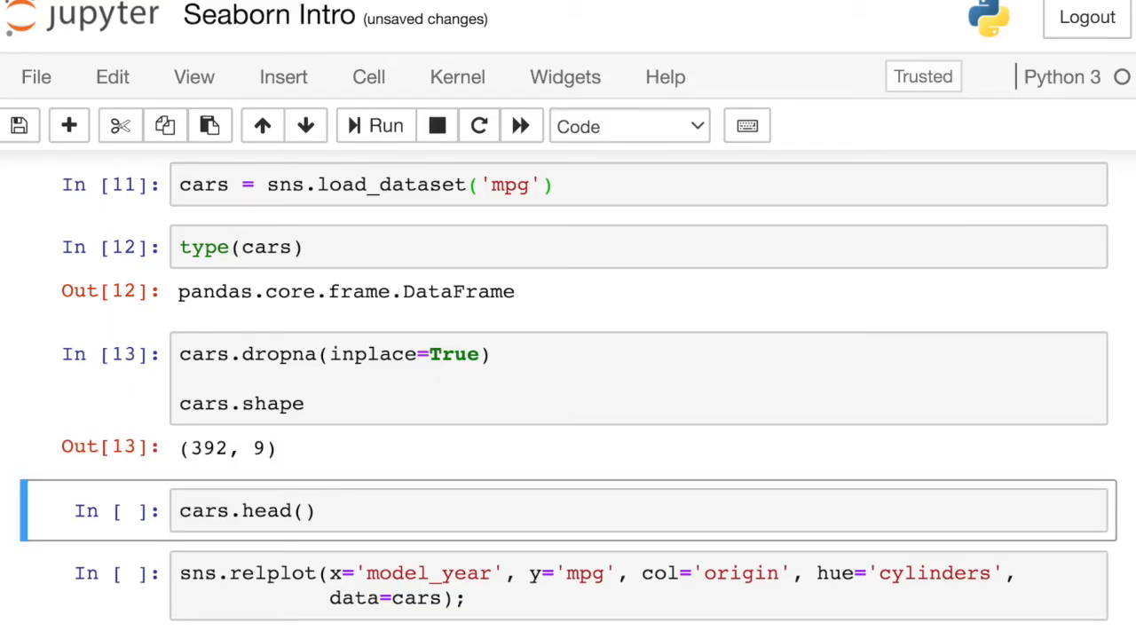
# Step: Preview the first five rows of the cars data with cars.head()
pyautogui.scroll(-3)
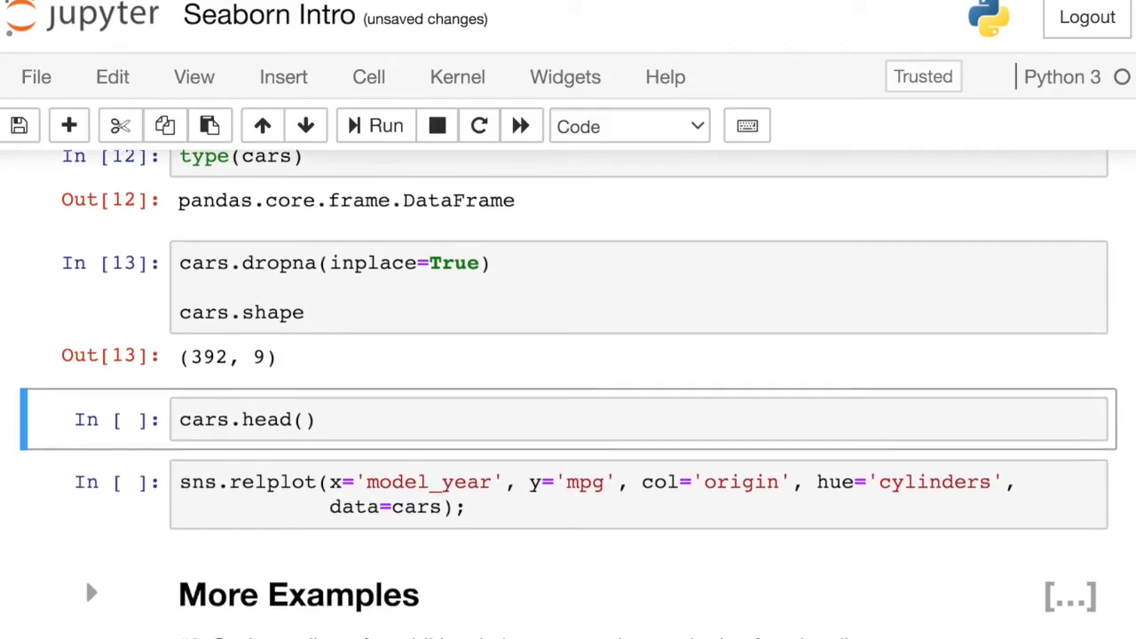
pyautogui.scroll(-3)
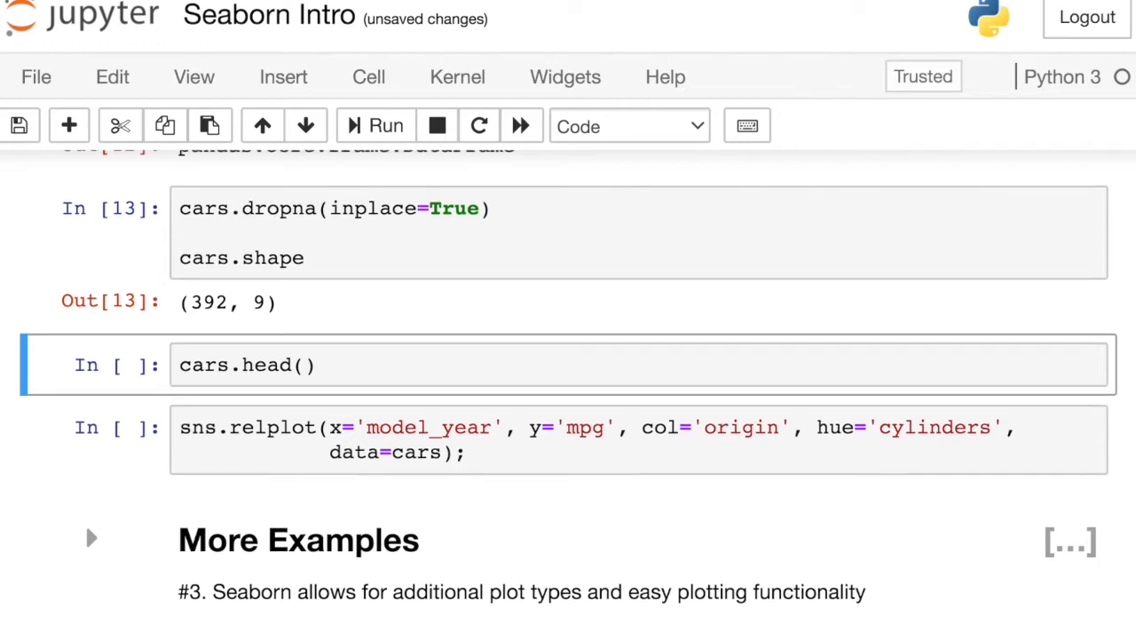
pyautogui.click(375, 124)
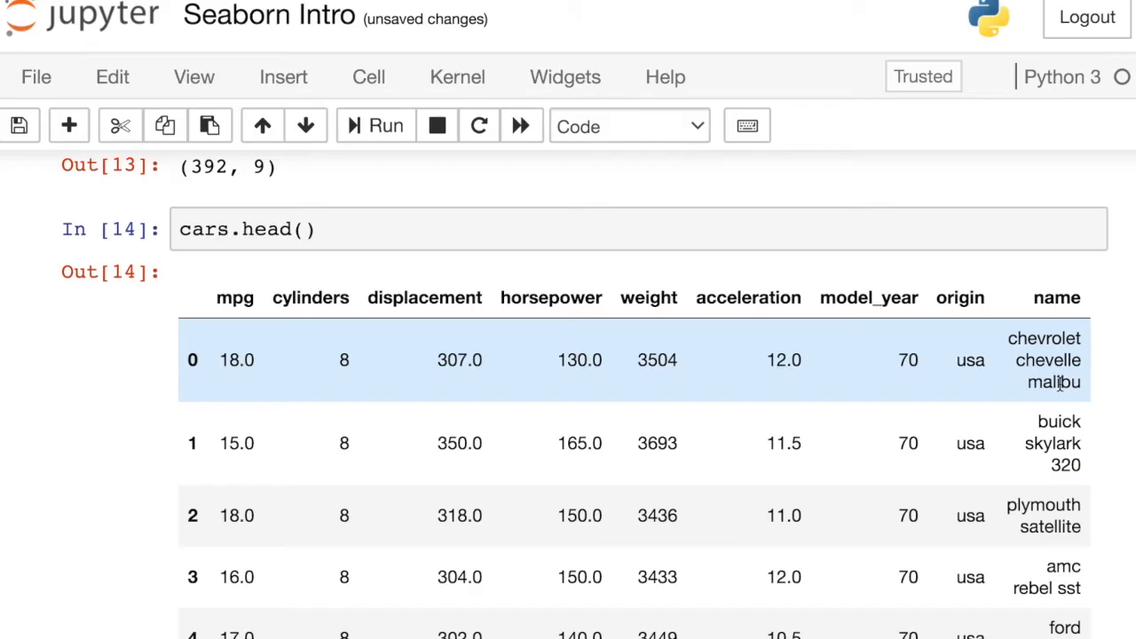
pyautogui.scroll(-3)
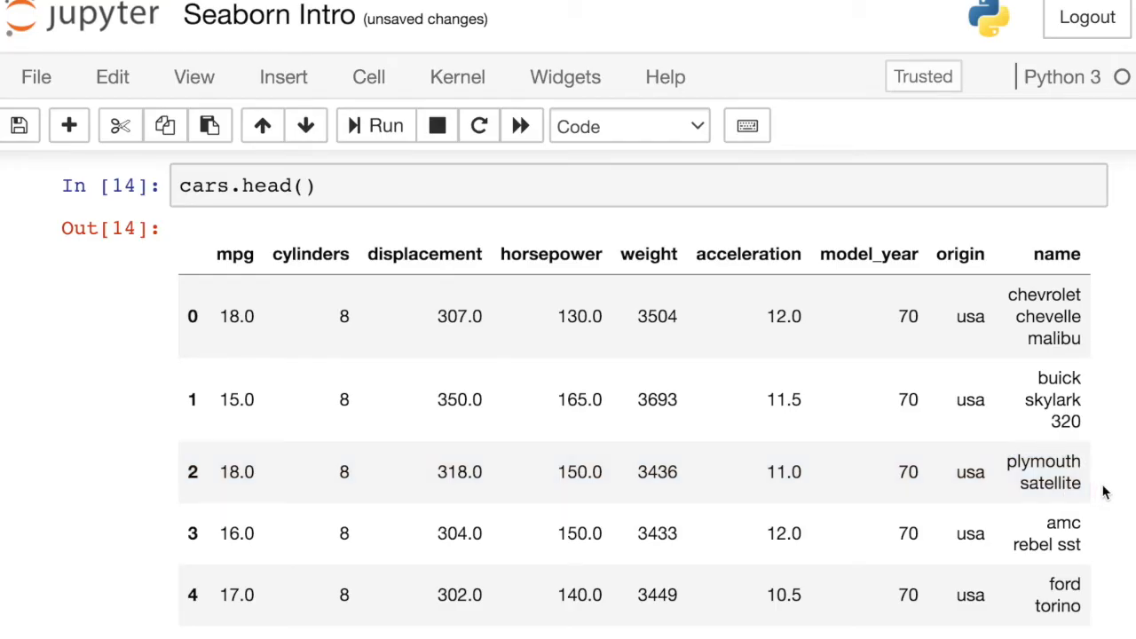
pyautogui.scroll(-3)
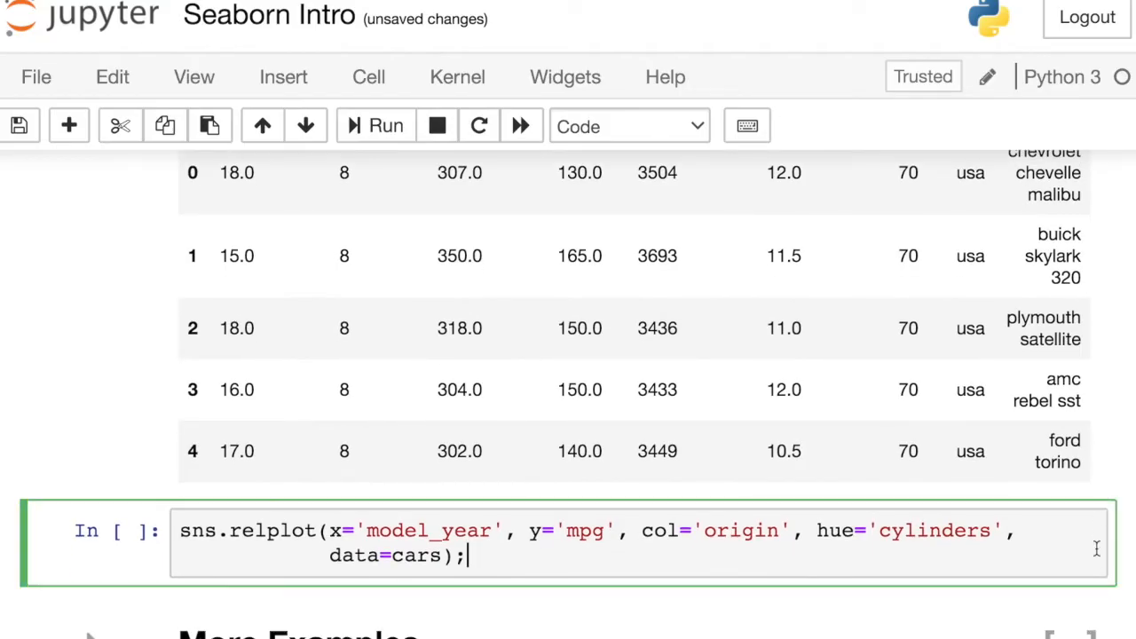
# Step: Render sns.relplot of mpg vs model_year, faceted into usa, japan and europe panels, coloured by cylinders
pyautogui.scroll(-3)
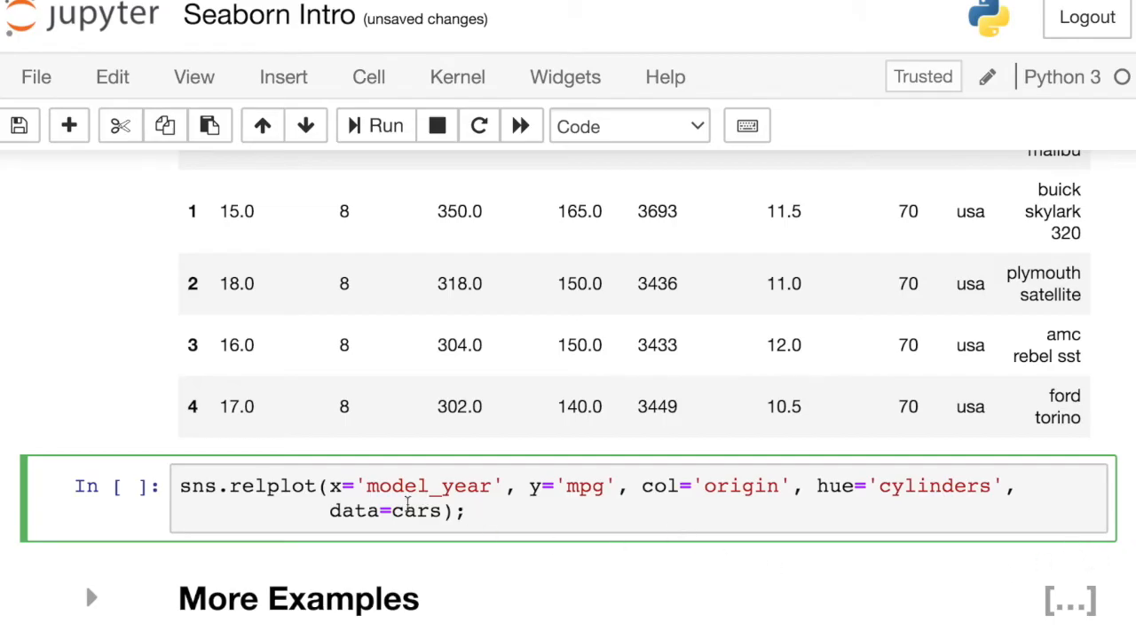
pyautogui.doubleClick(408, 512)
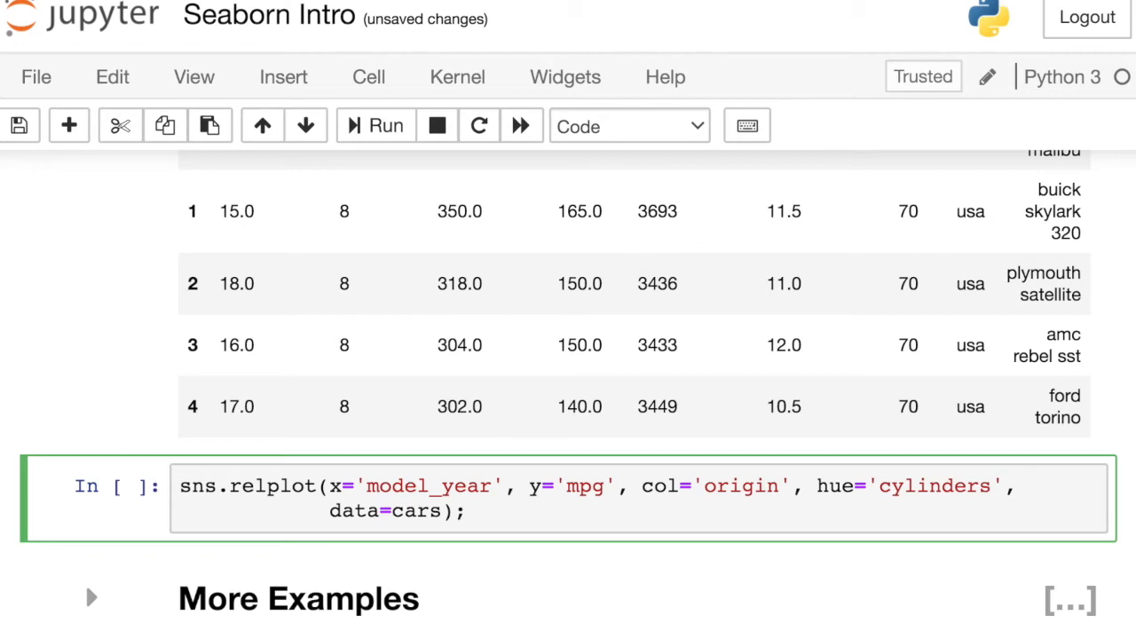
pyautogui.click(376, 124)
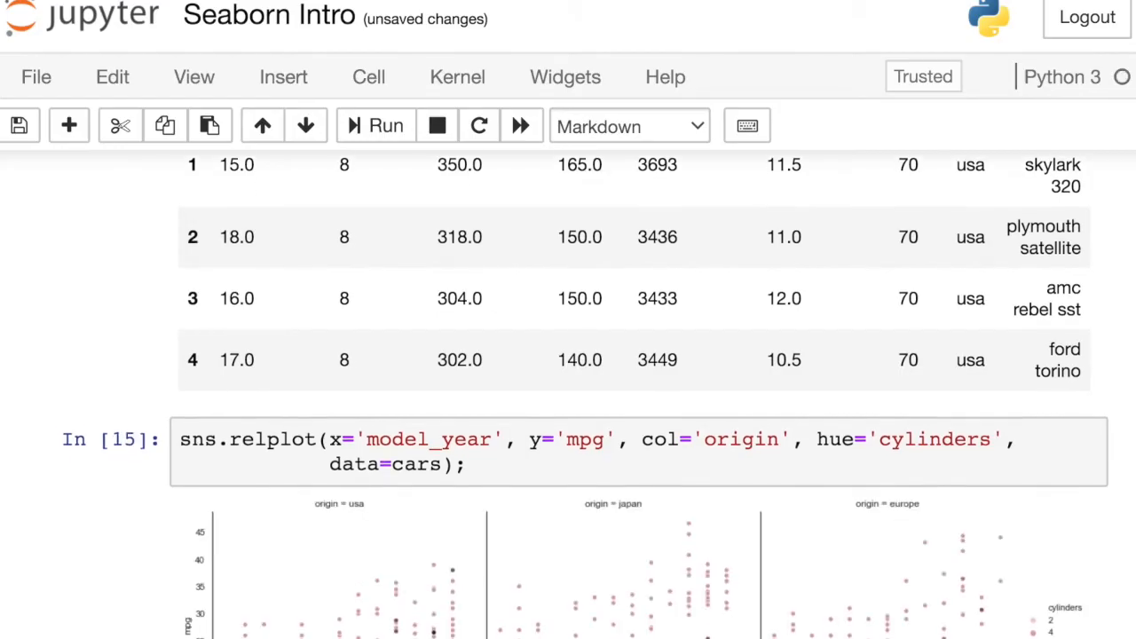
pyautogui.scroll(-3)
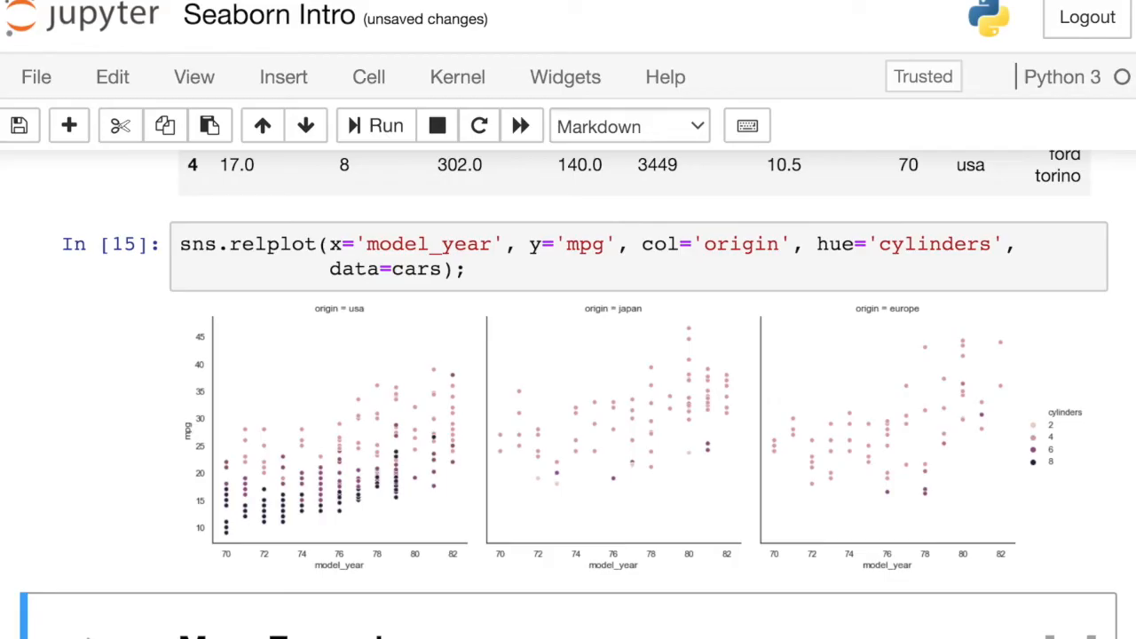
pyautogui.moveTo(803, 352)
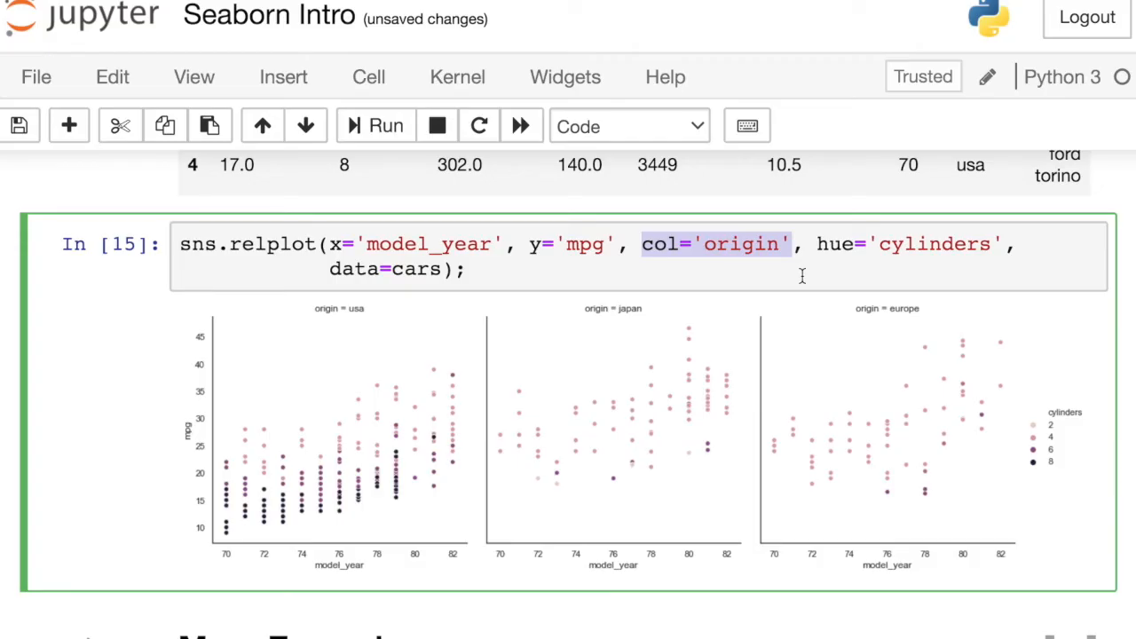
pyautogui.moveTo(795, 277)
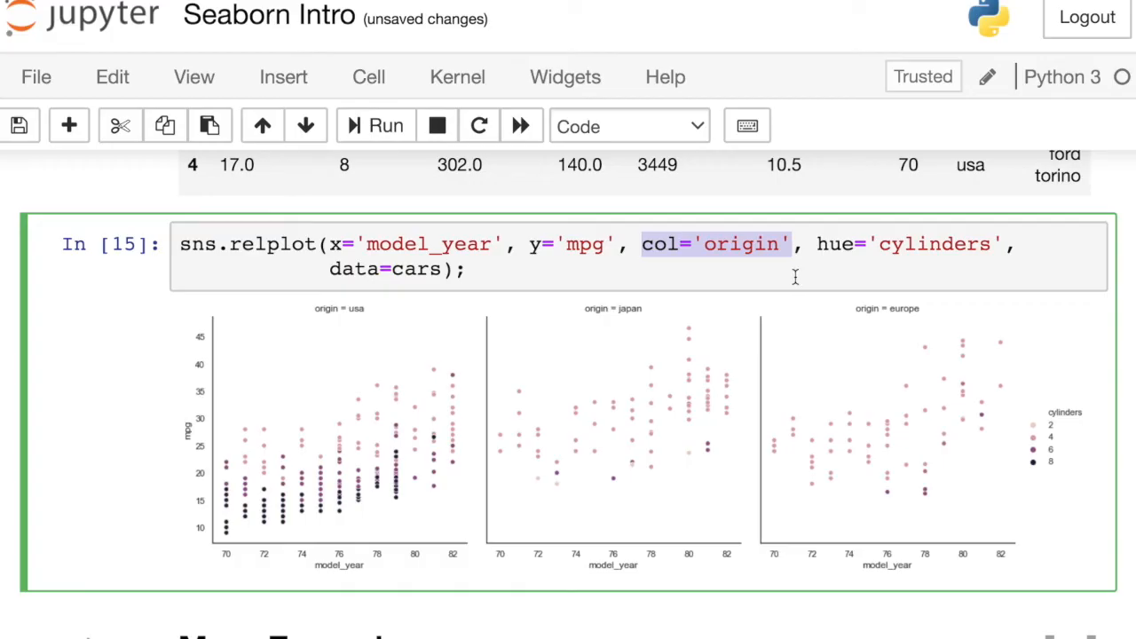
pyautogui.moveTo(808, 282)
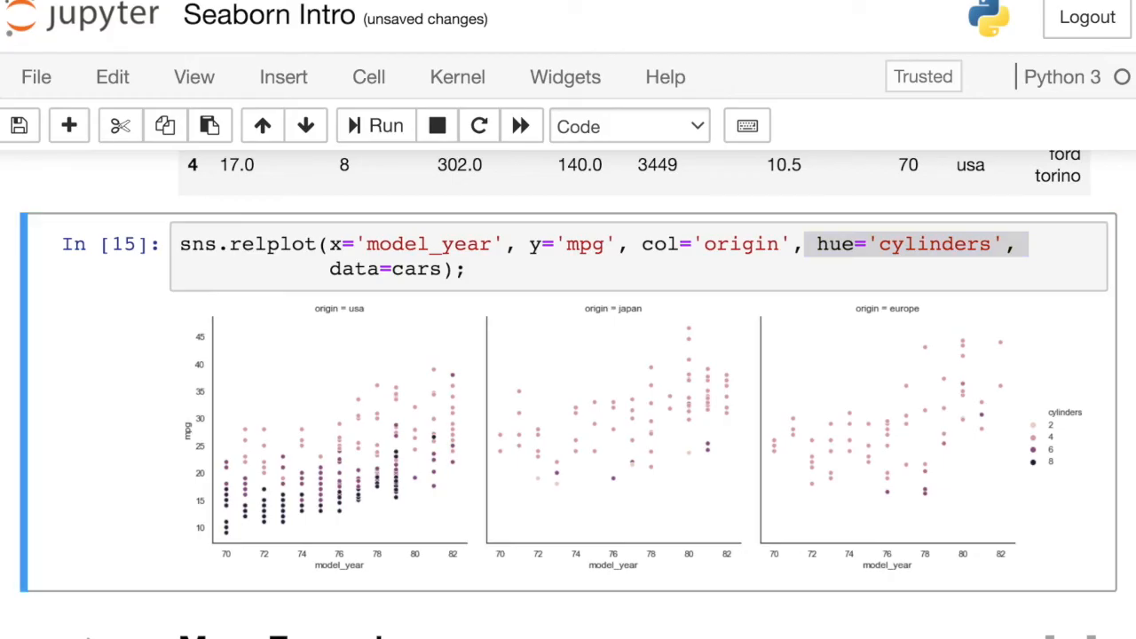
pyautogui.scroll(-3)
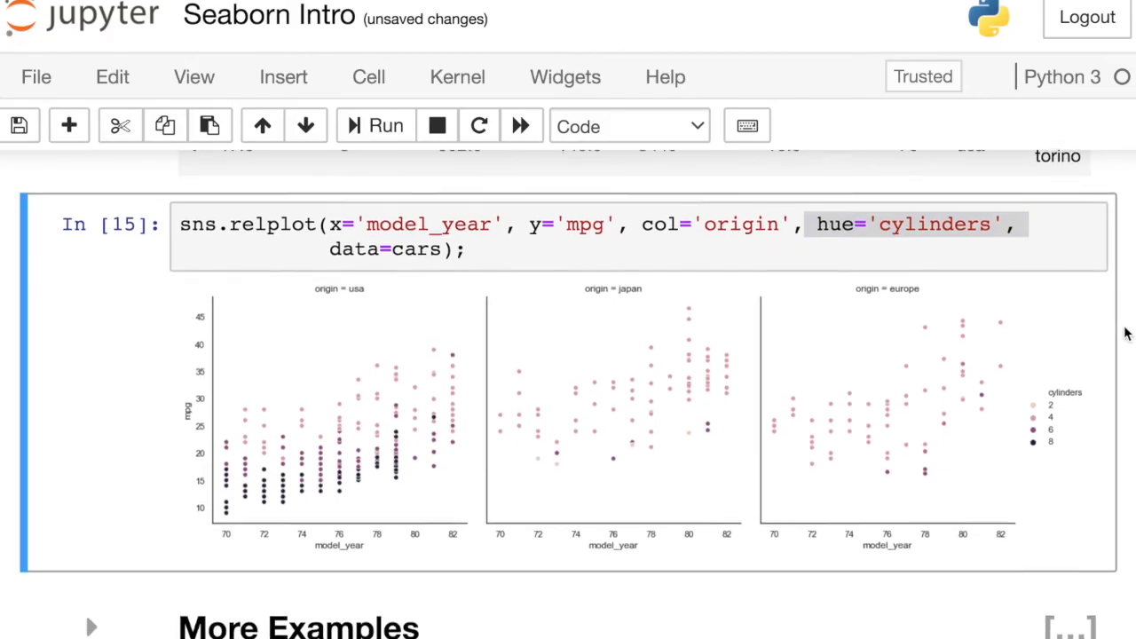
pyautogui.scroll(-3)
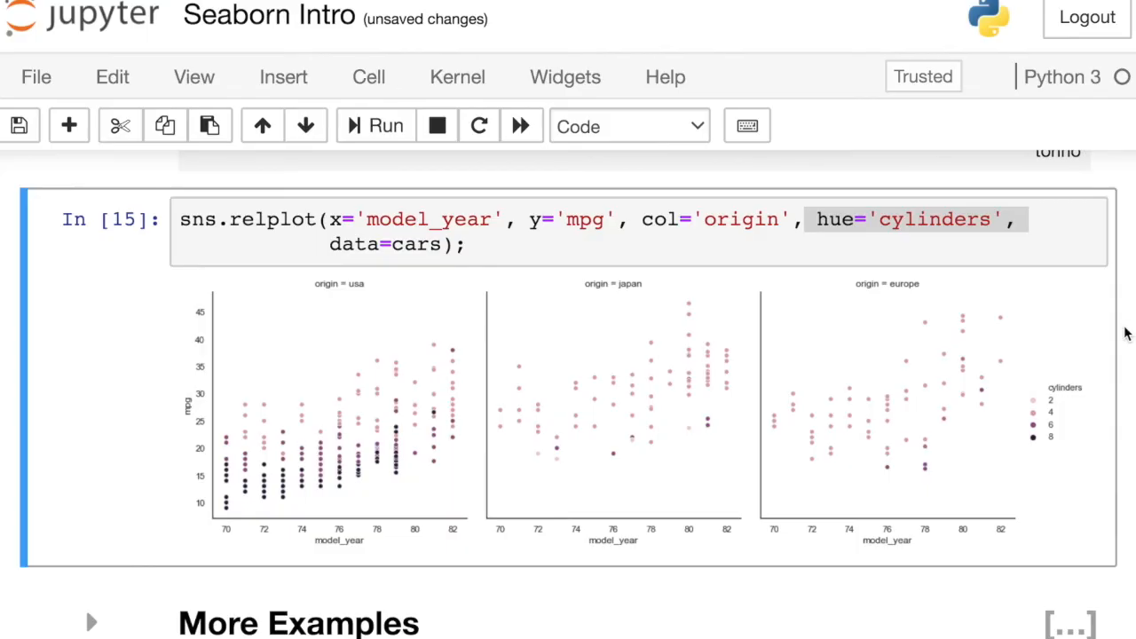